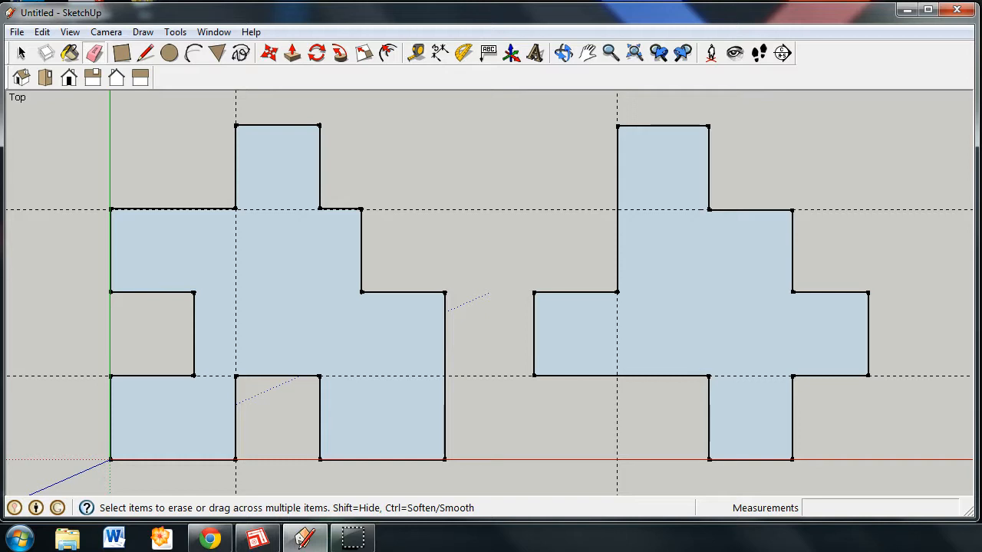
mouse_move(677, 275)
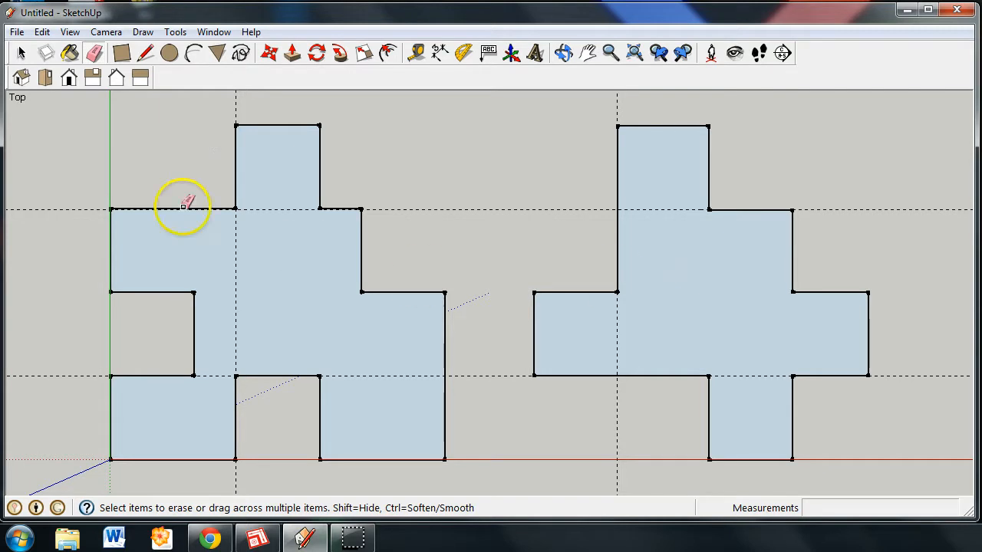
mouse_move(470, 162)
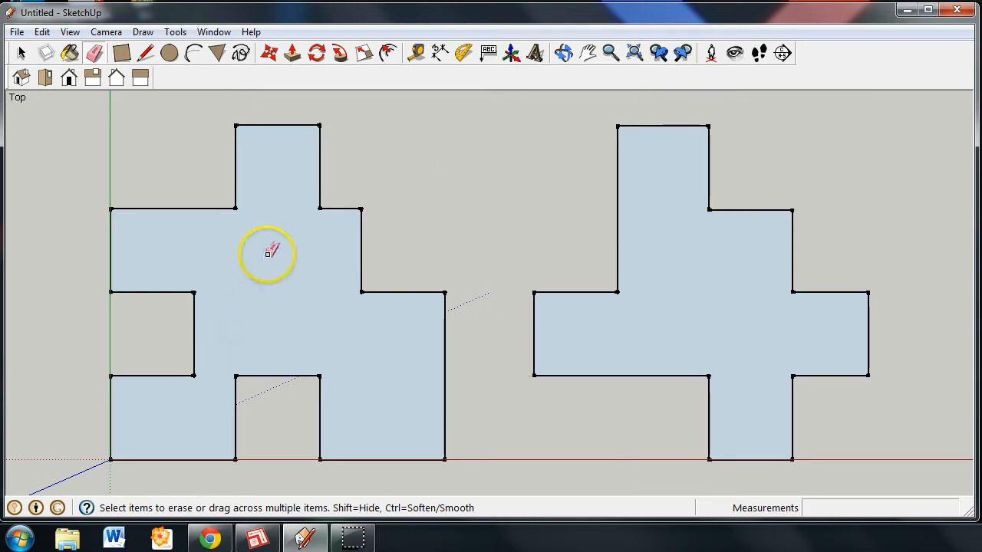
mouse_move(460, 239)
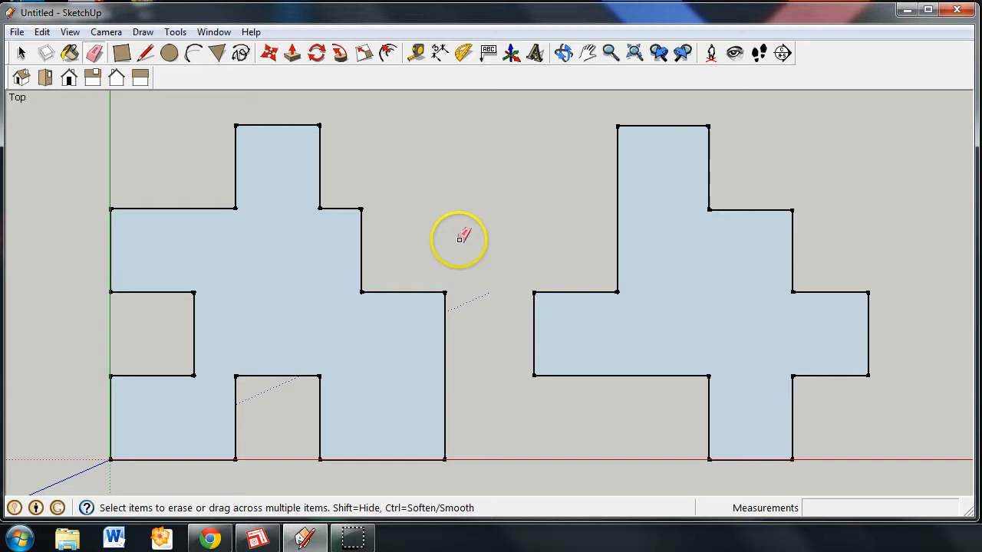
mouse_move(404, 165)
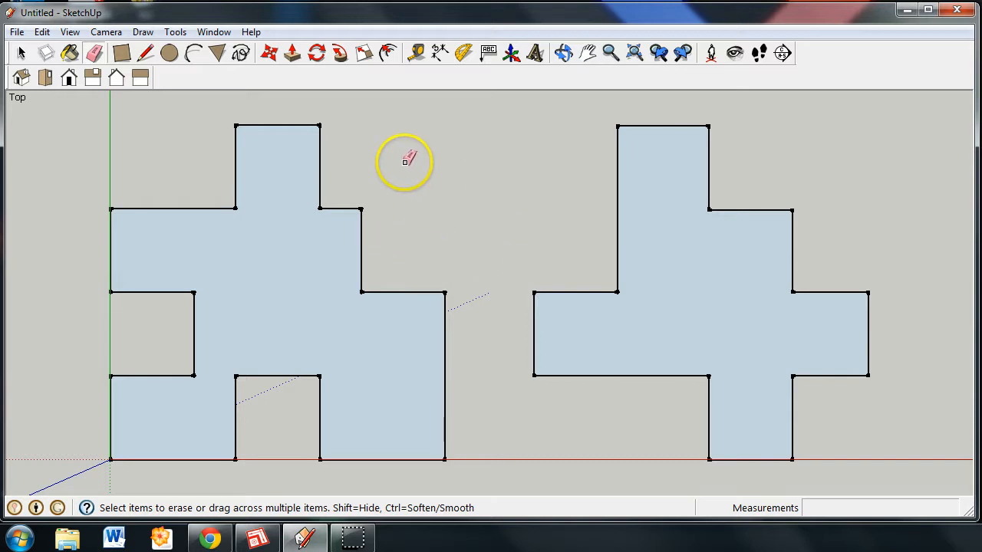
Step: Switch to the Select tool and view both flat puzzle pieces from the Iso angle
left_click(24, 47)
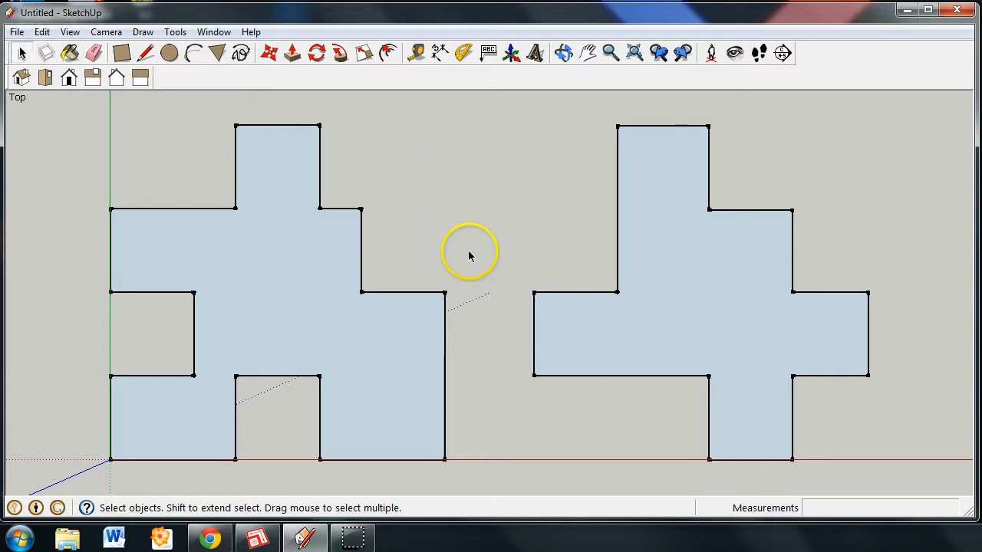
mouse_move(484, 261)
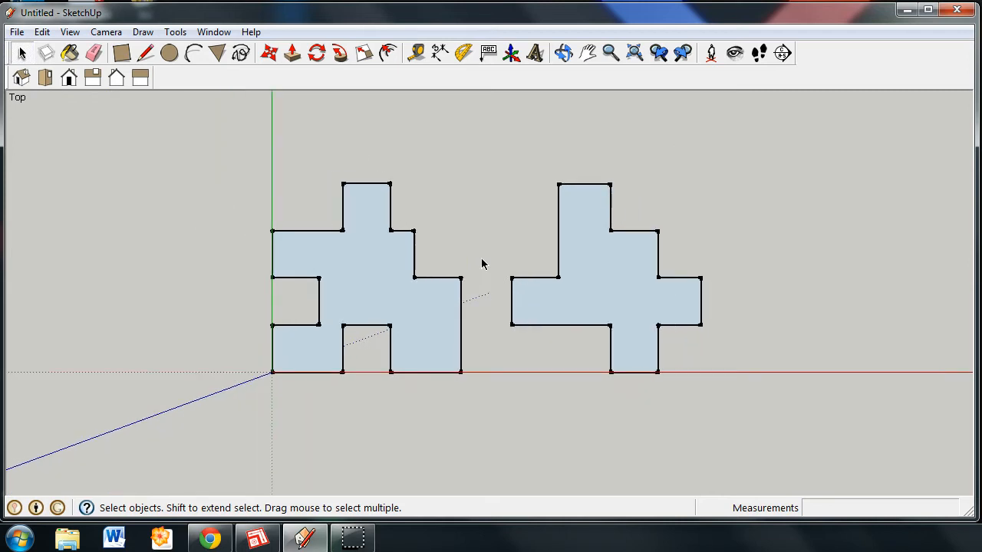
mouse_move(25, 77)
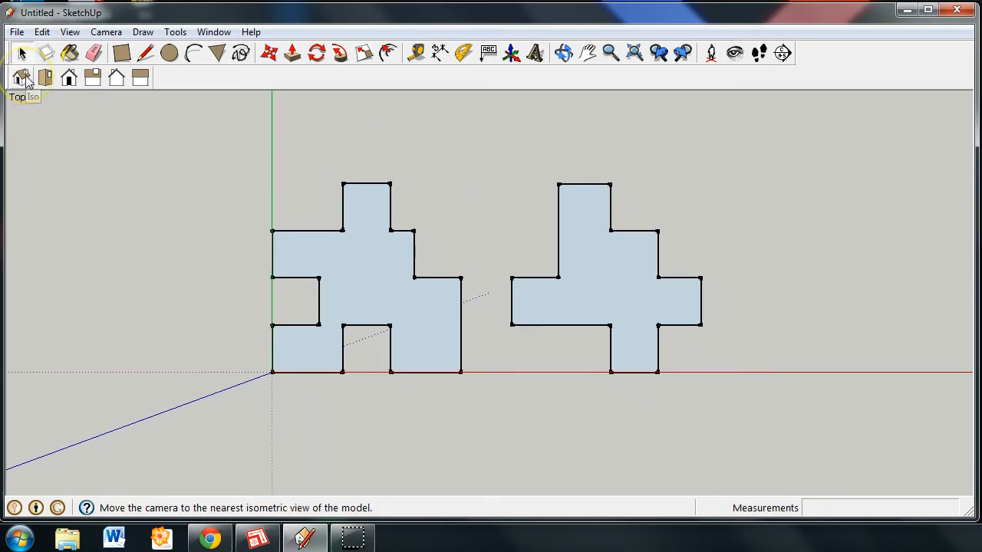
left_click(22, 76)
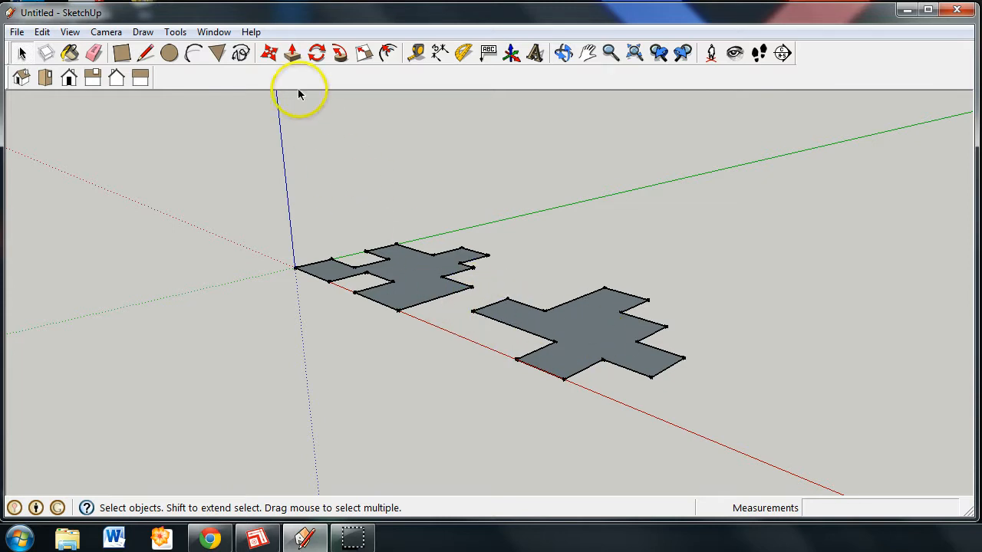
mouse_move(289, 52)
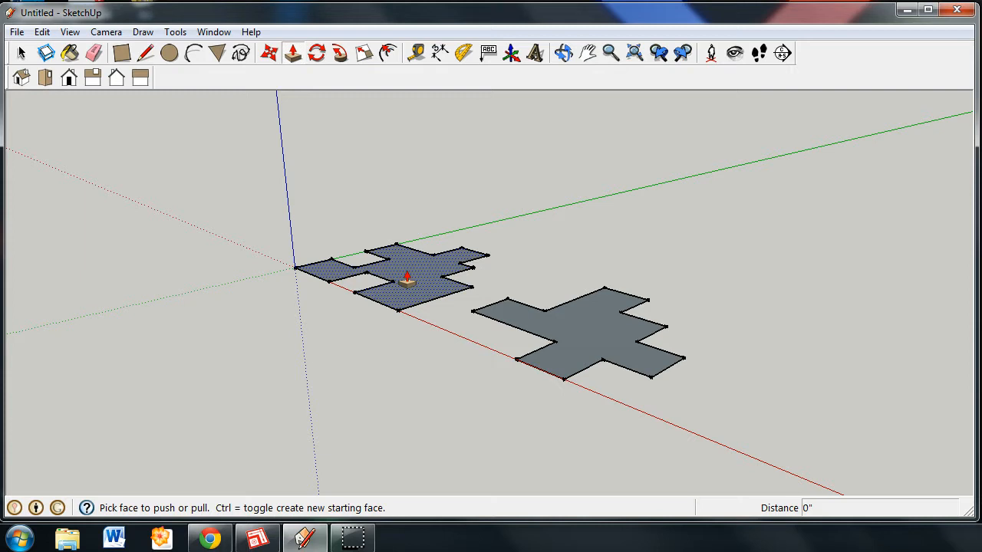
Step: Push/Pull the left puzzle face up into a block 1/4 inch thick
left_click(405, 276)
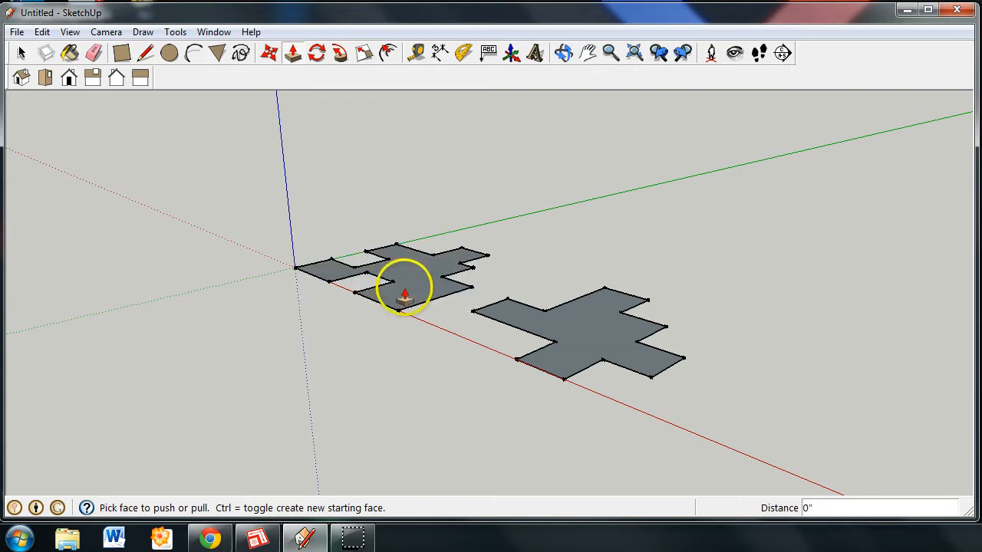
left_click_drag(402, 295, 442, 233)
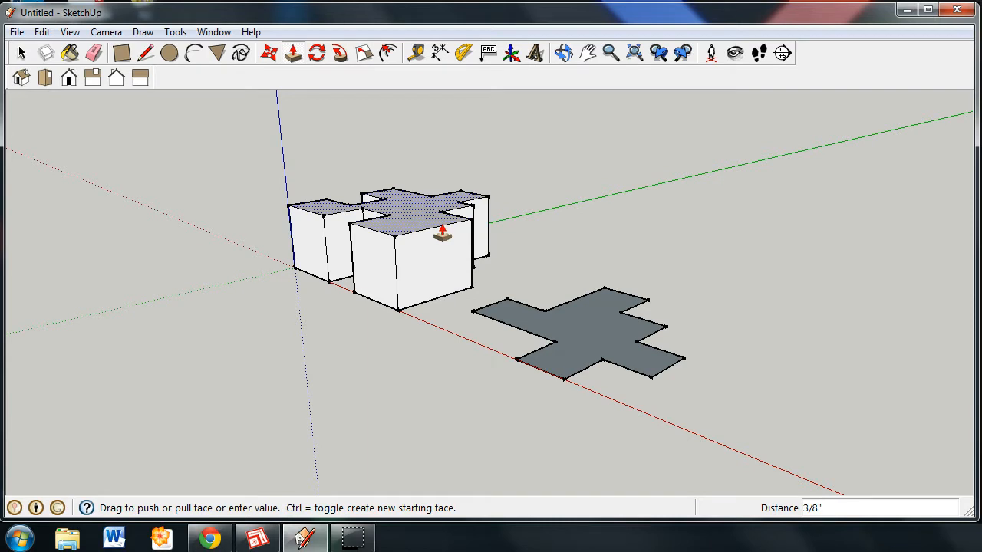
type(".25")
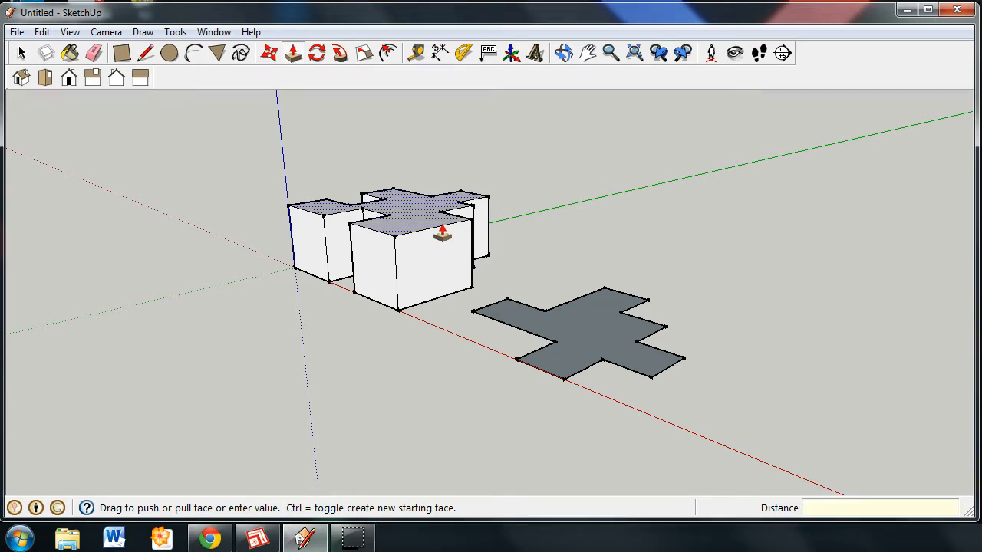
type("1/4")
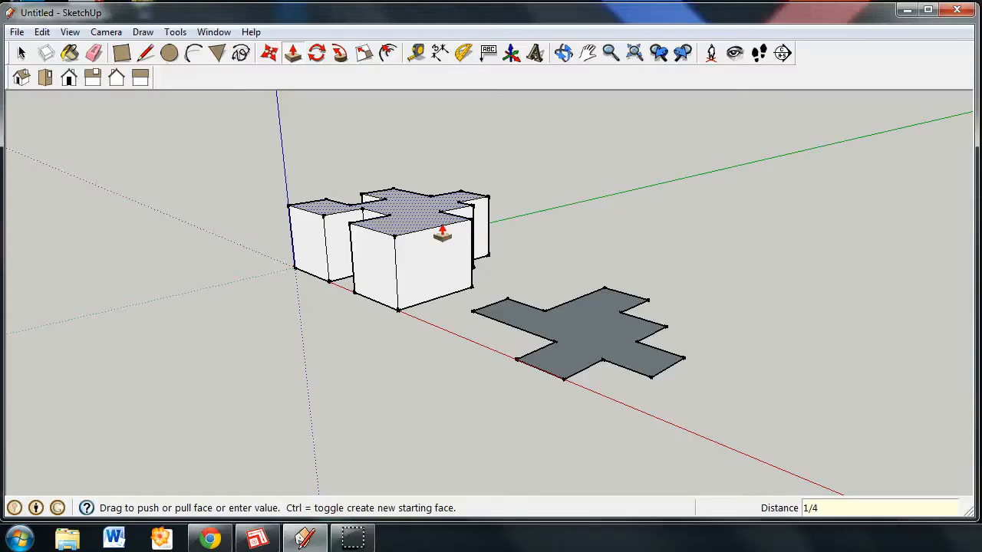
left_click_drag(442, 234, 470, 288)
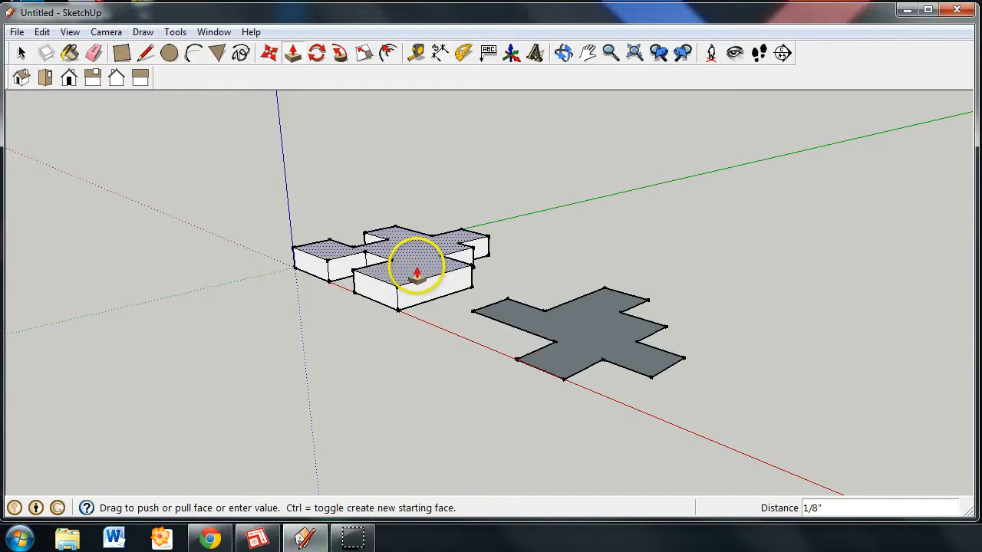
left_click_drag(417, 276, 417, 246)
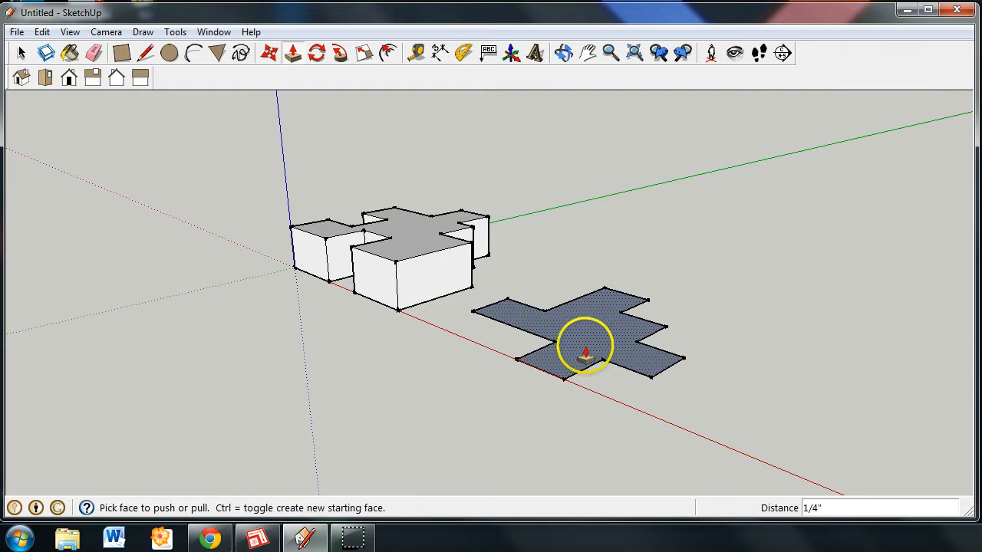
Step: Push/Pull the right puzzle face up into a thin block about 3/16 inch tall
left_click_drag(586, 350, 595, 315)
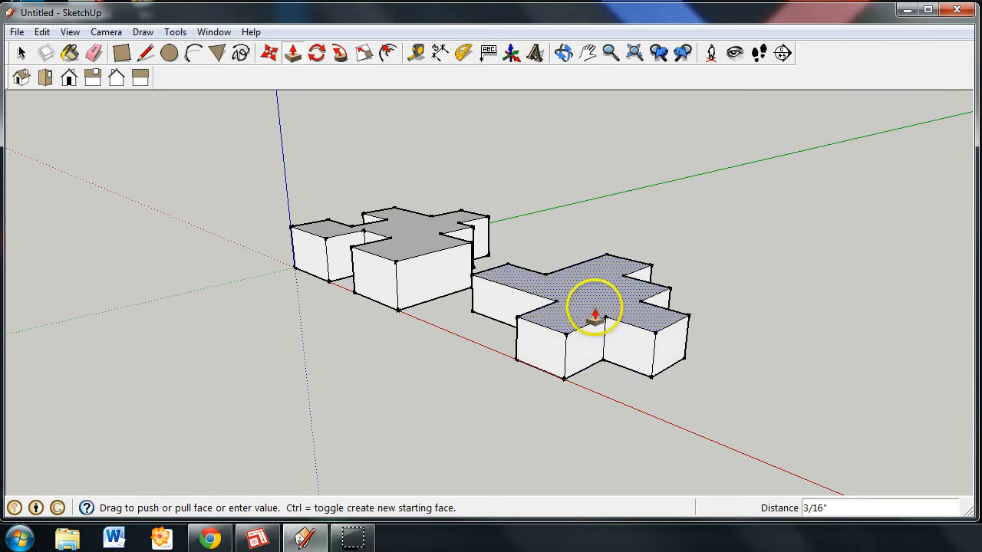
left_click_drag(595, 315, 595, 295)
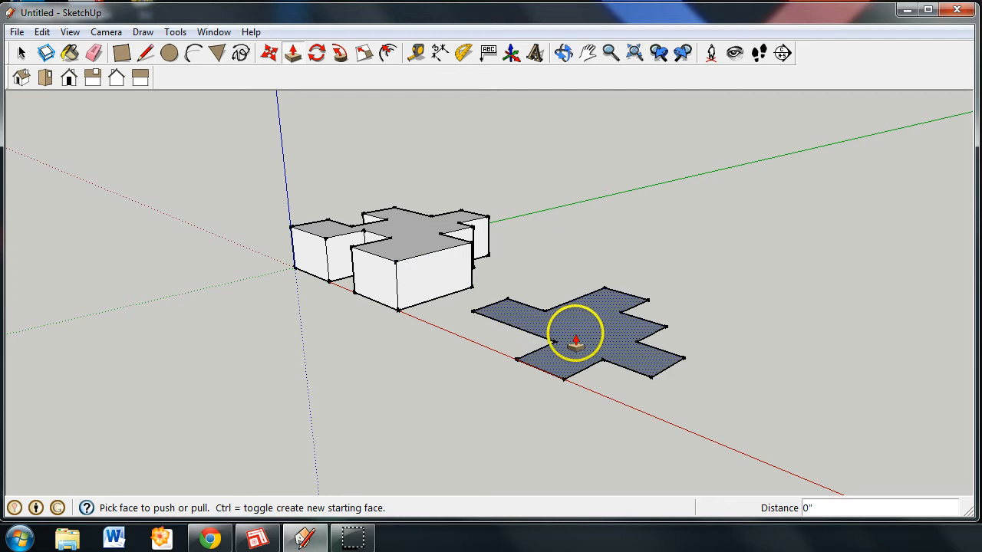
left_click_drag(575, 337, 565, 315)
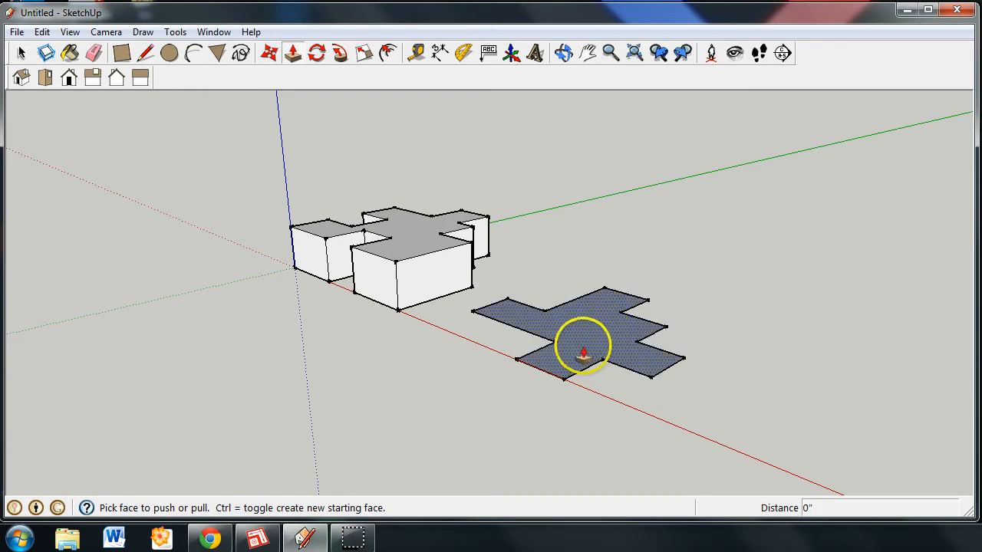
left_click_drag(583, 350, 571, 306)
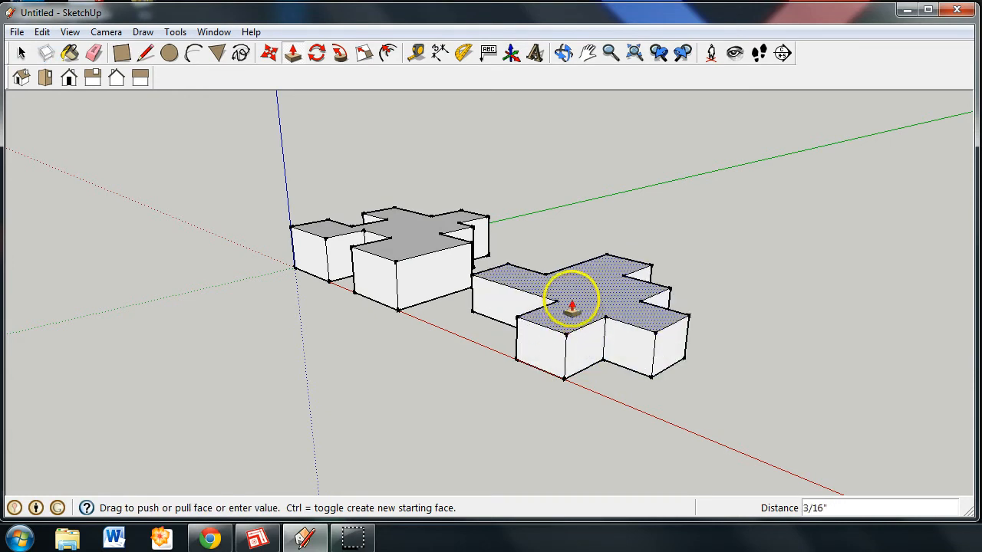